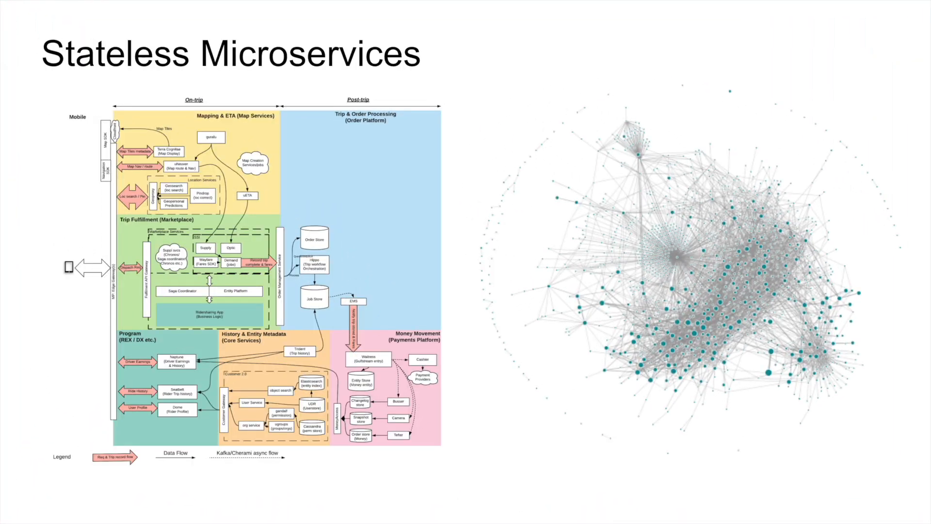
- Advance through the Data Analytics Stack slide to the Stateless Compute vs Data Analytics comparison
{"action": "key", "text": "Right"}
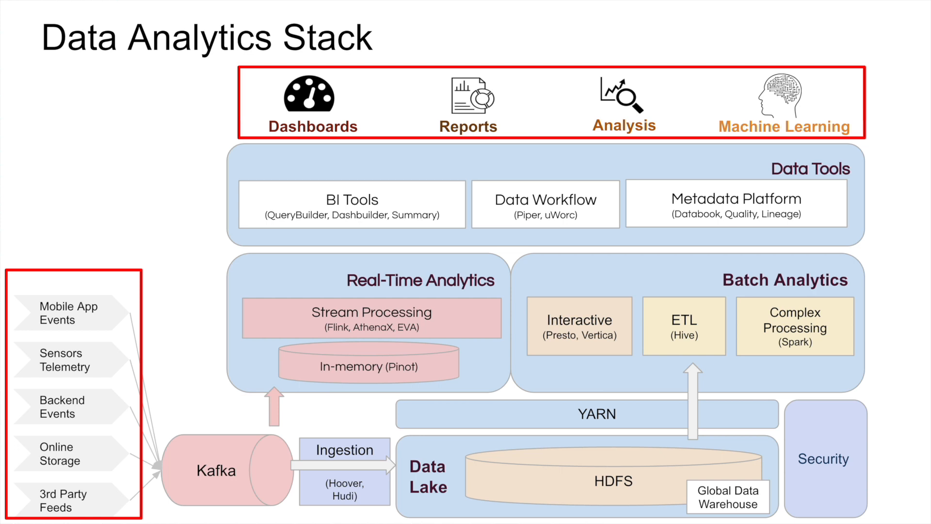
{"action": "key", "text": "Right"}
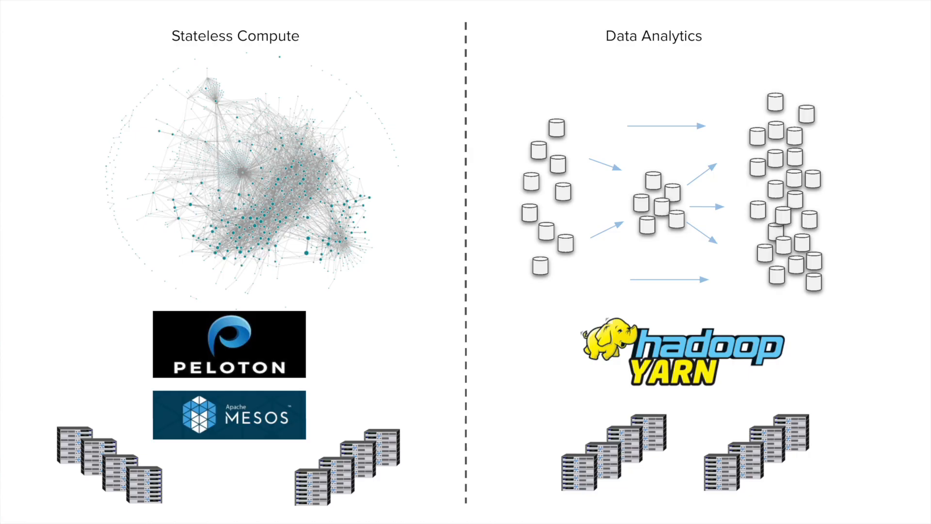